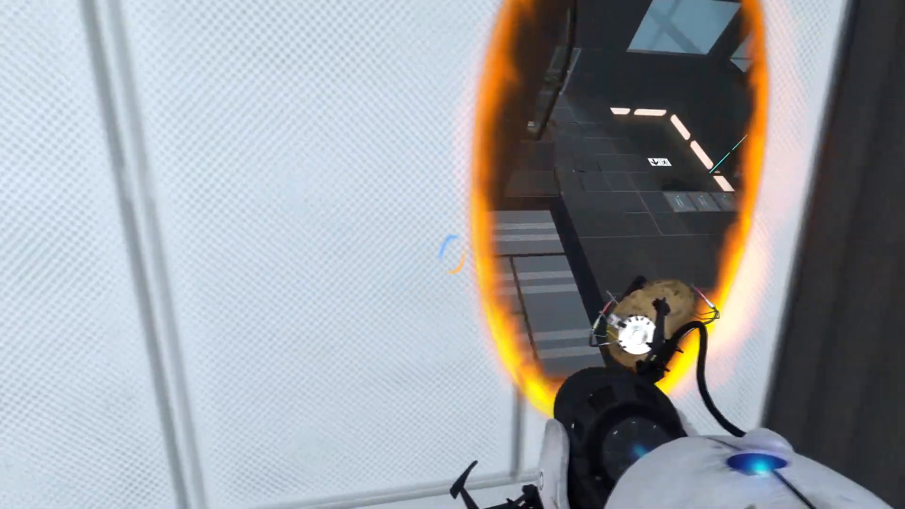
pyautogui.moveTo(452, 255)
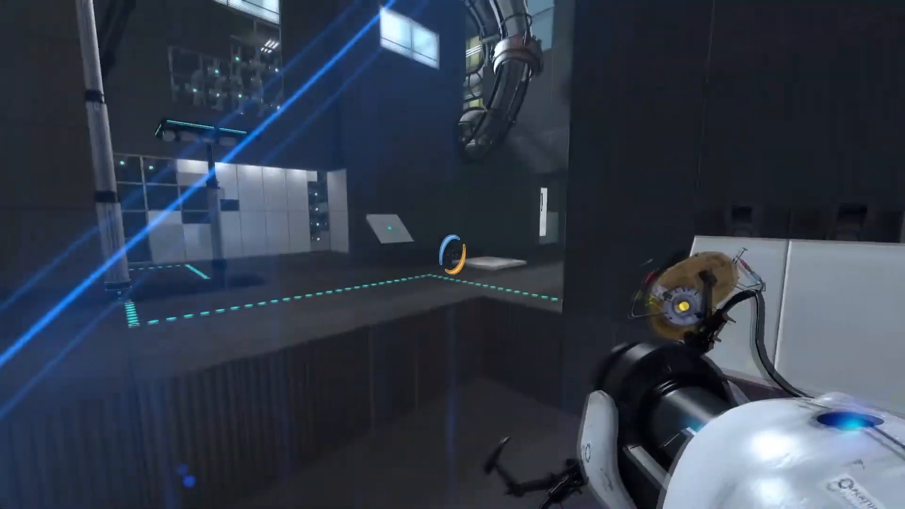
pyautogui.moveTo(453, 255)
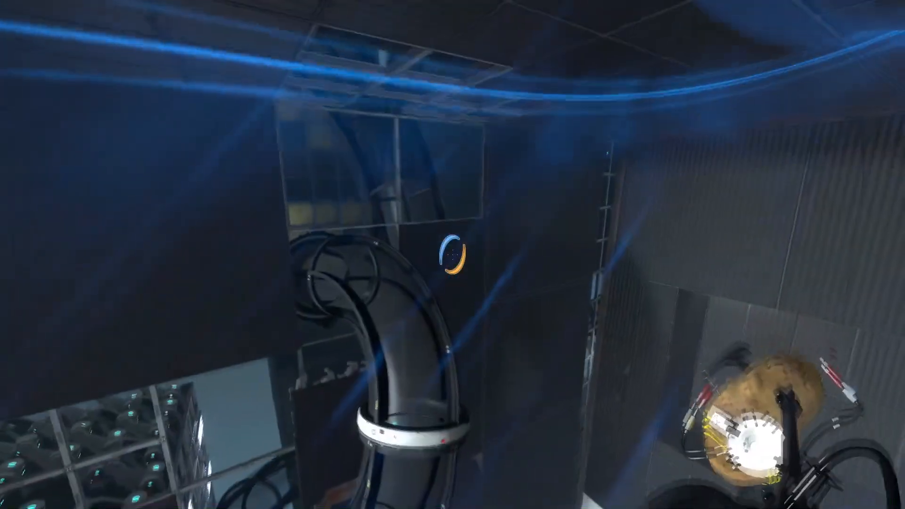
pyautogui.moveTo(453, 255)
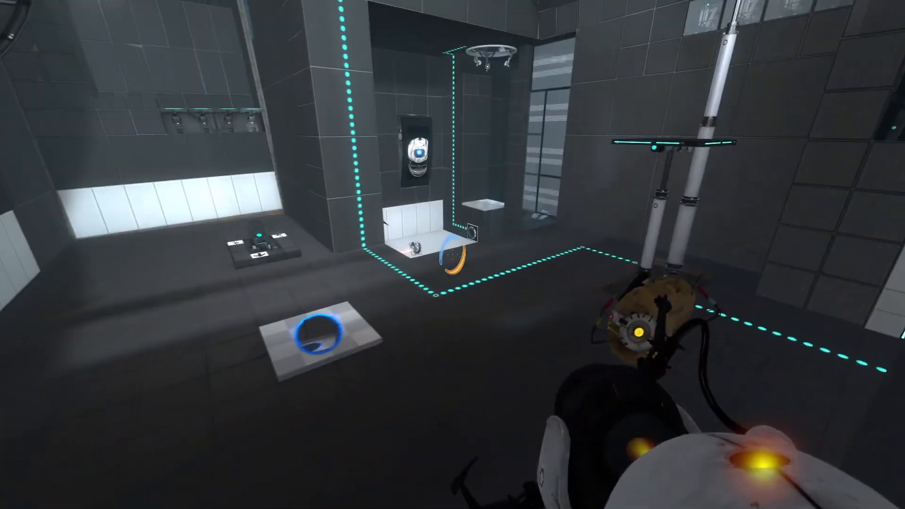
pyautogui.moveTo(453, 255)
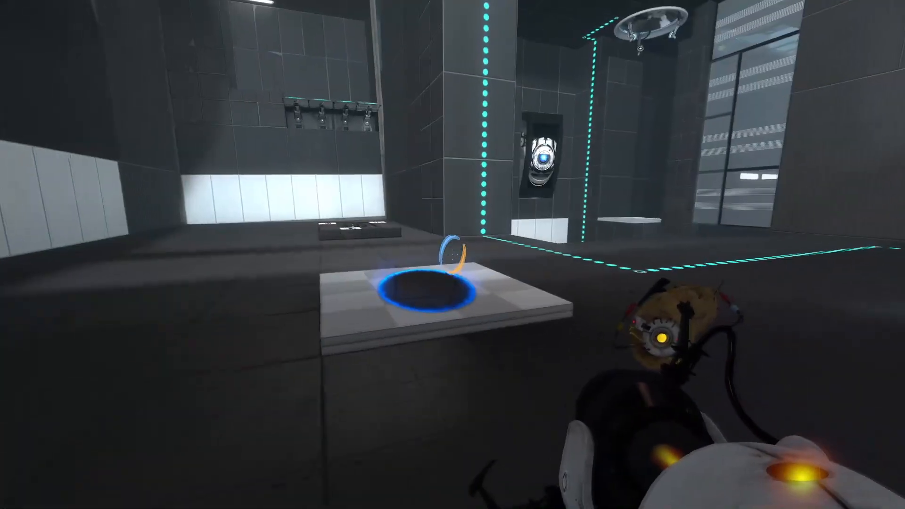